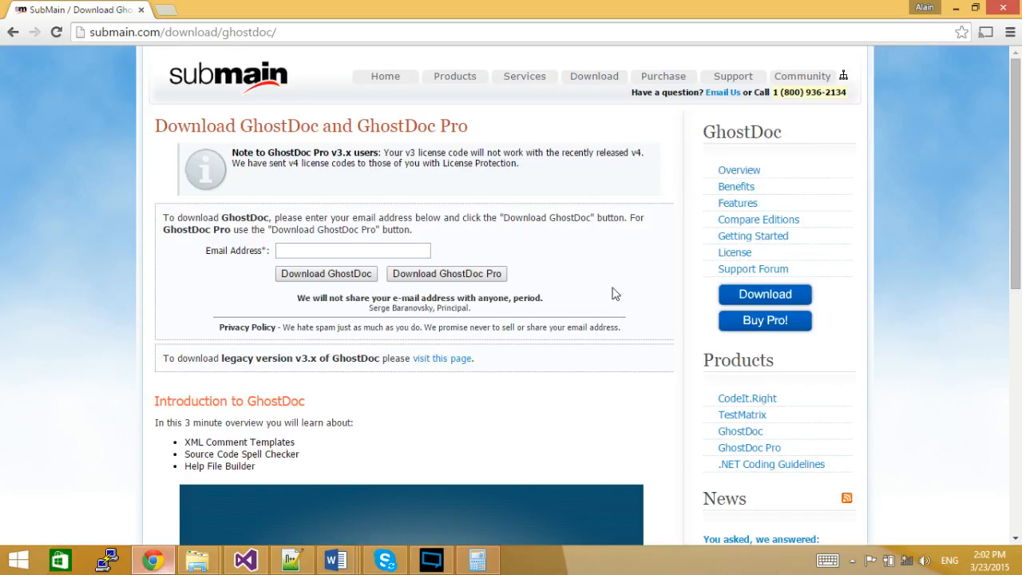
mouse_move(604, 255)
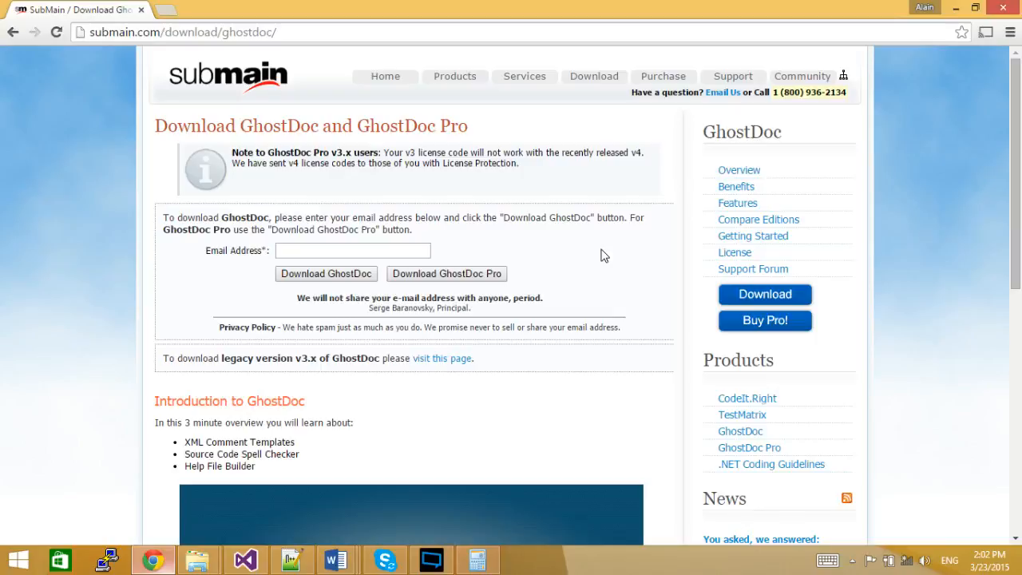
mouse_move(613, 172)
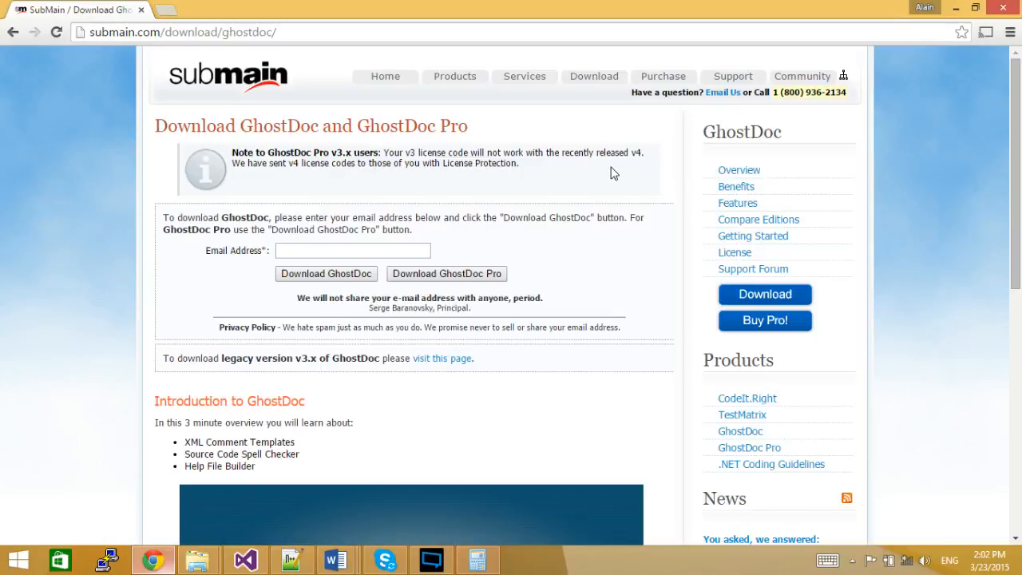
mouse_move(250, 144)
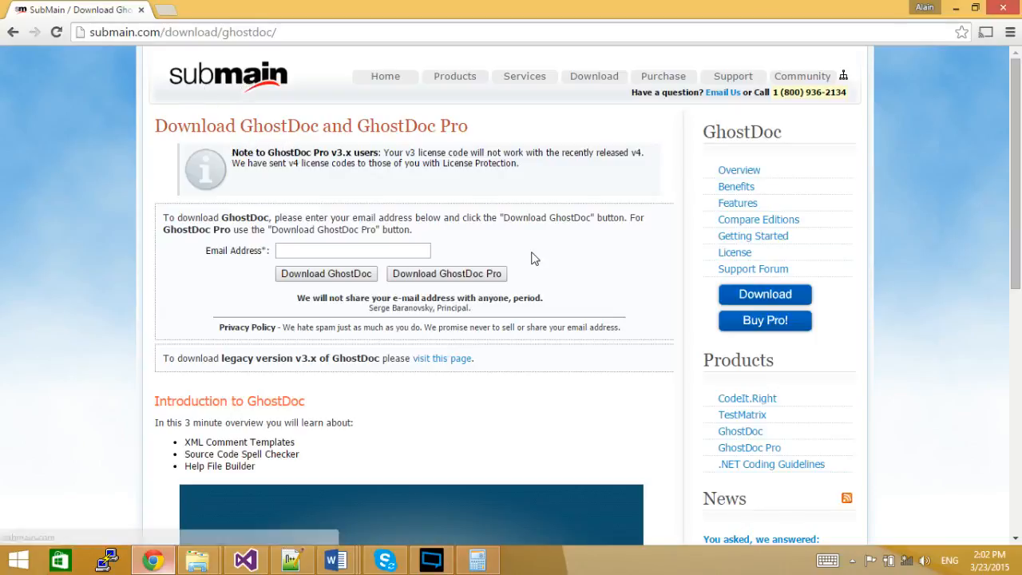
mouse_move(540, 257)
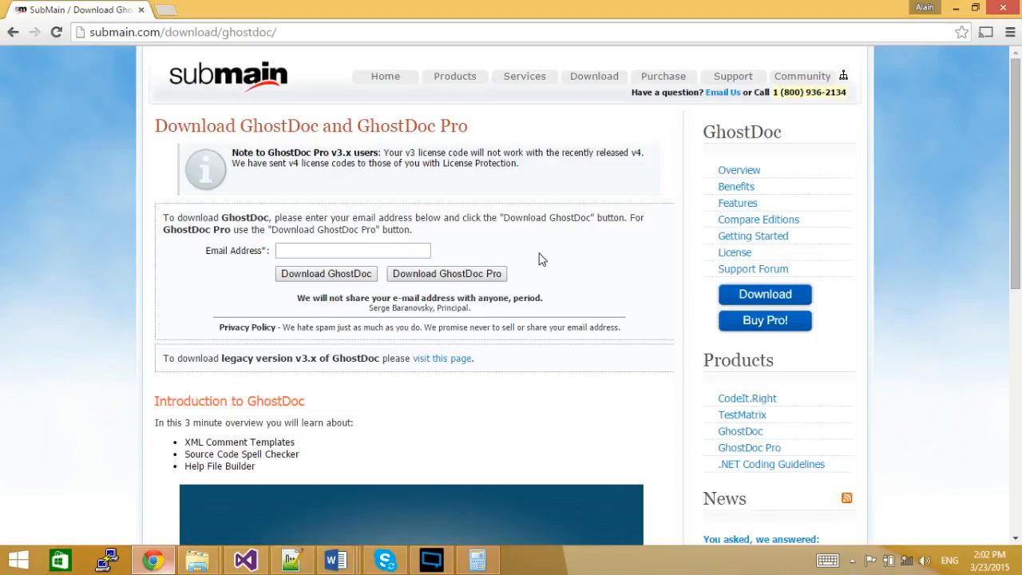
mouse_move(534, 249)
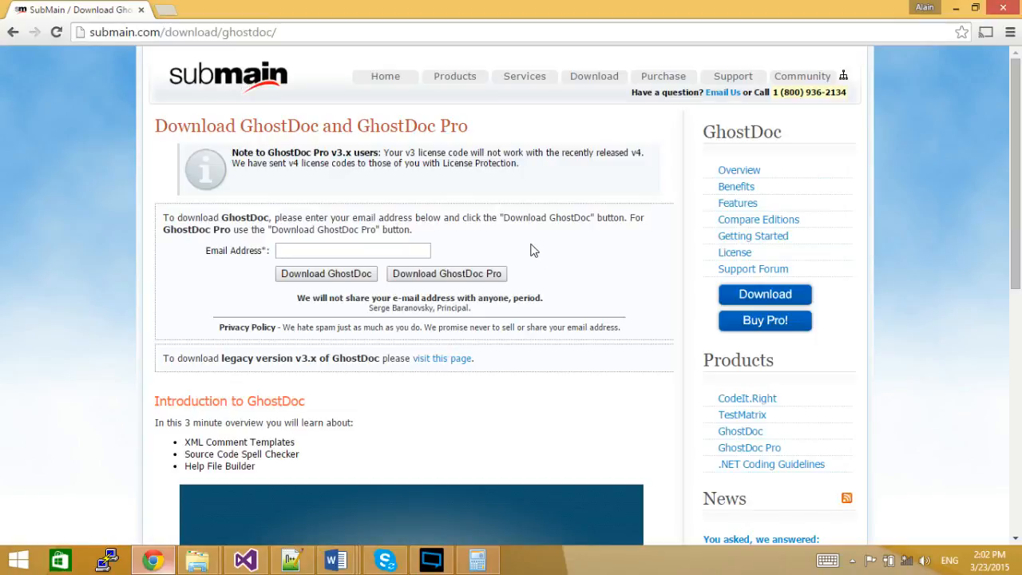
mouse_move(334, 219)
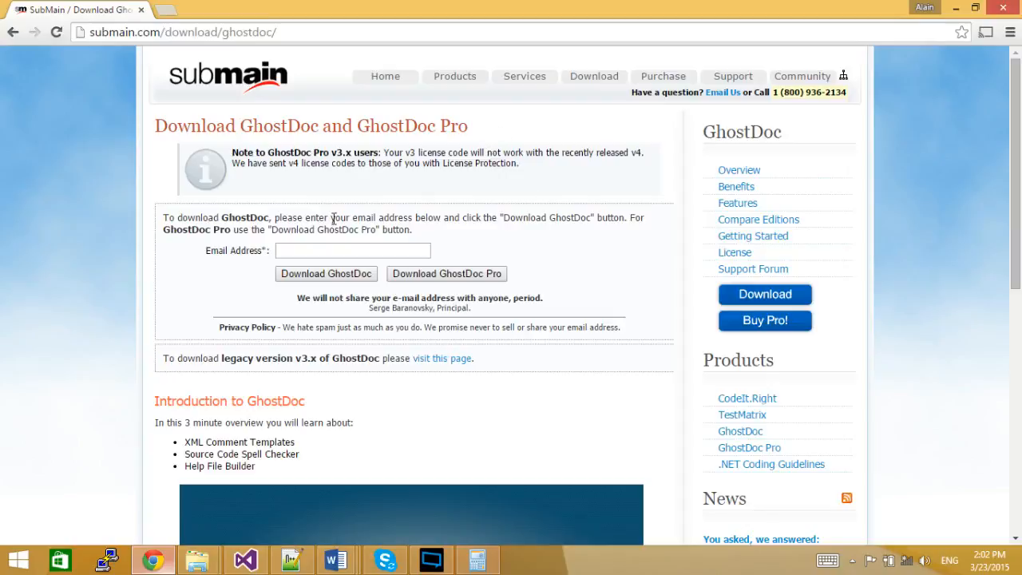
mouse_move(613, 235)
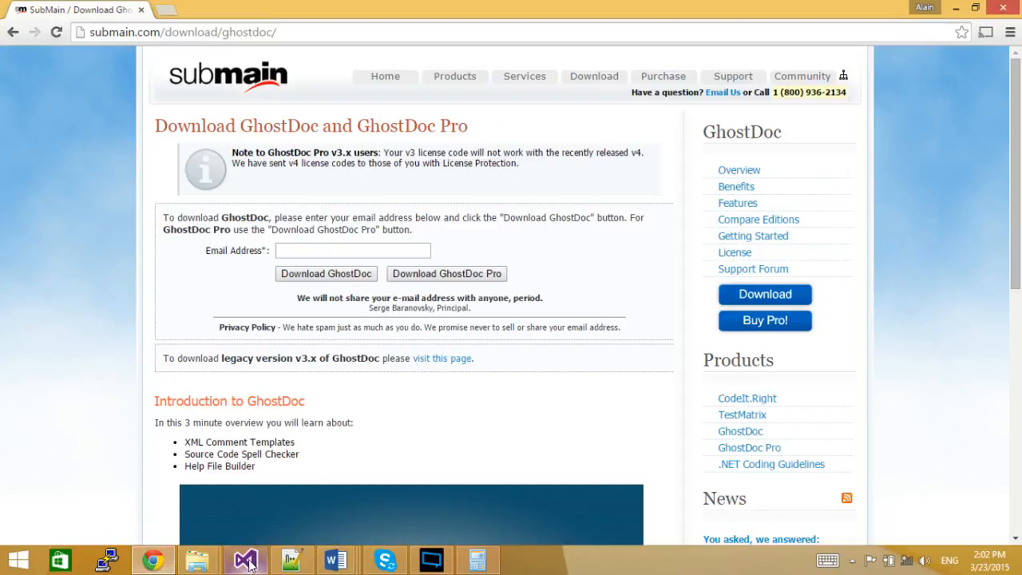
Step: Generate the EurPrice constructor comment with summary, basePrice param and ArgumentNullException via Ctrl+Shift+D
click(246, 559)
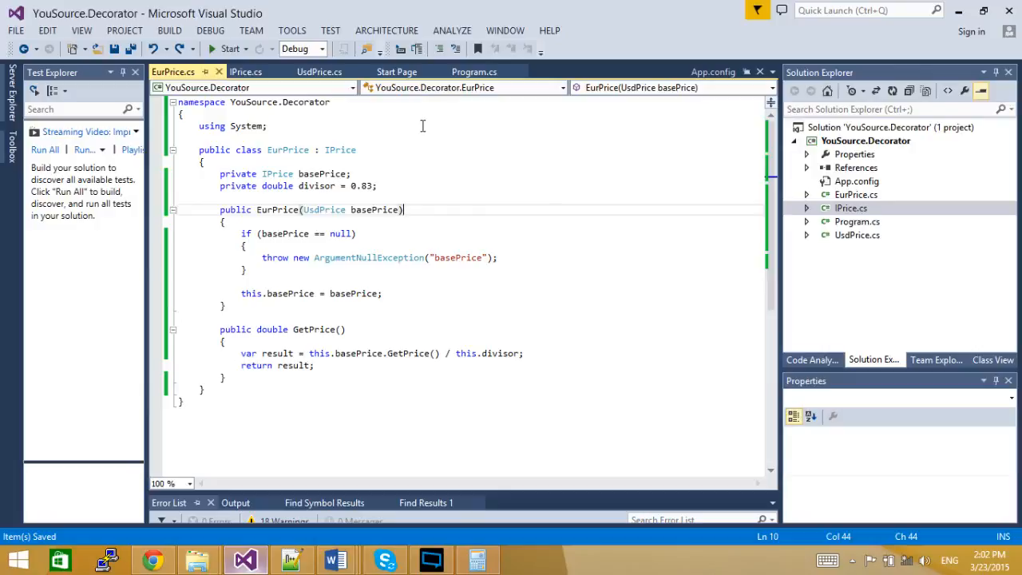
mouse_move(565, 167)
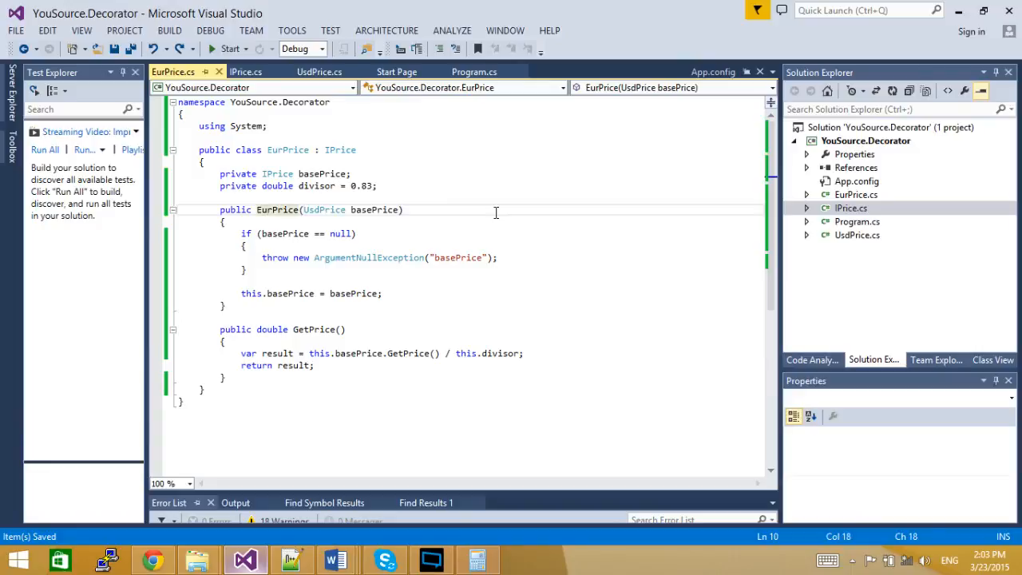
key(ctrl+shift+d)
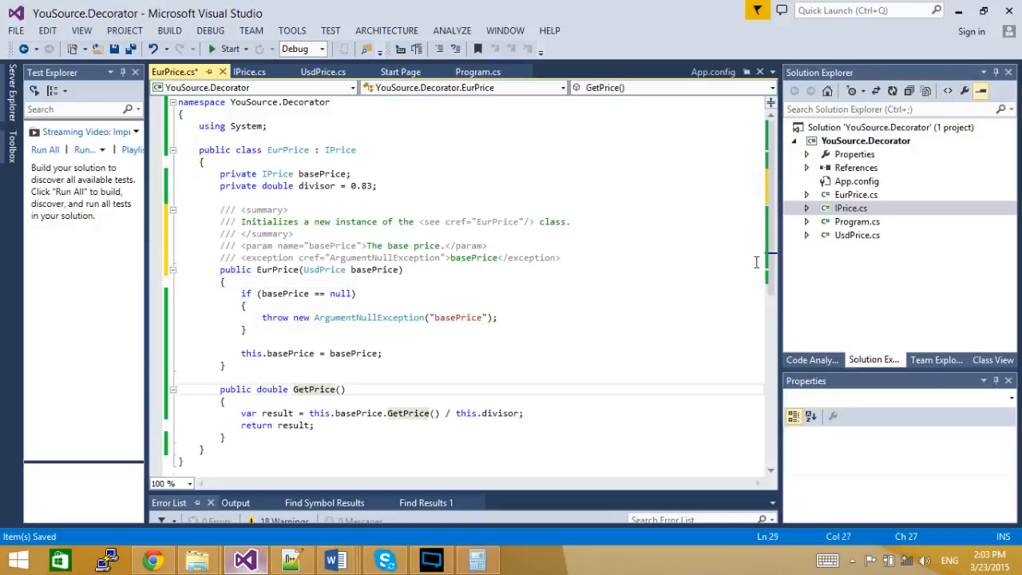
Step: Document GetPrice and fill its returns tag with 'Returns the price in EUR'
scroll(down, 3)
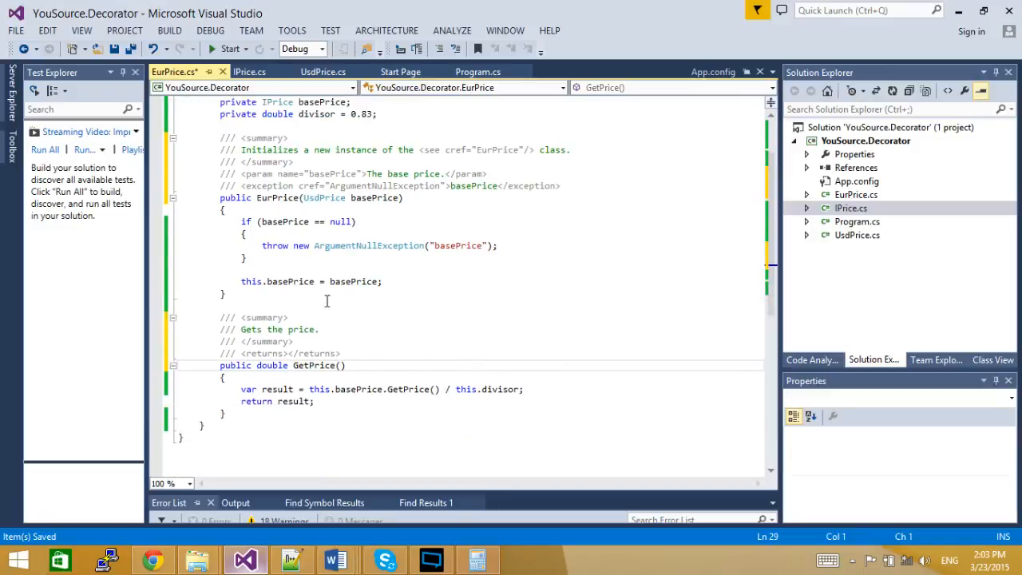
mouse_move(350, 330)
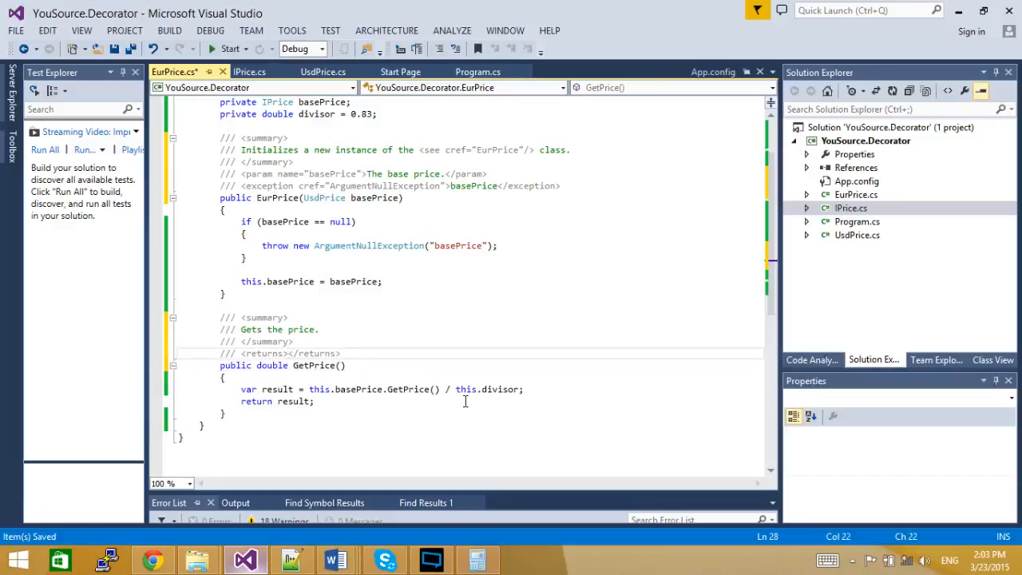
text(REtu)
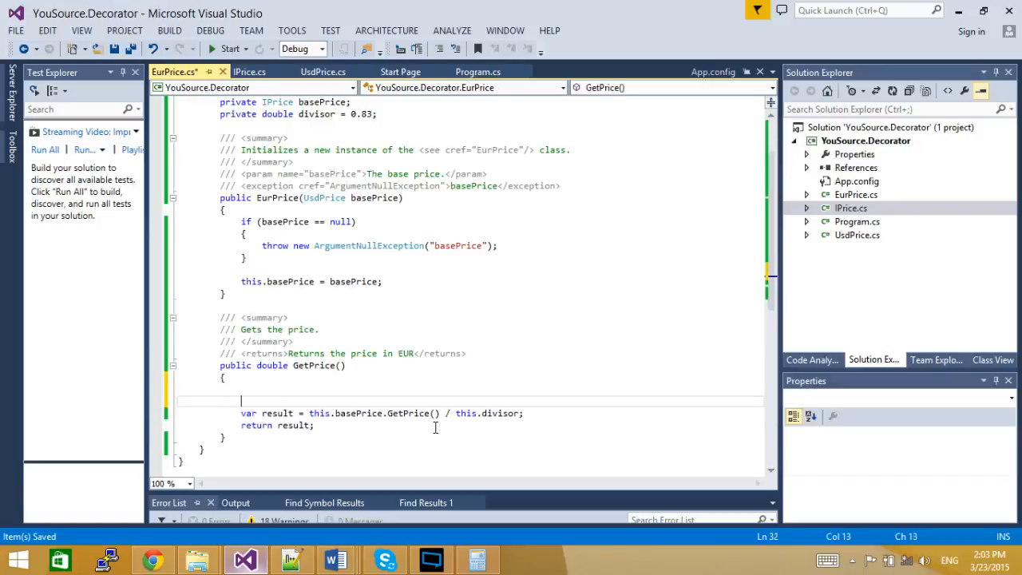
Step: Add a guard if (this.divisor == 0) { throw new DivideByZeroException(); } at the start of GetPrice
text(if ()
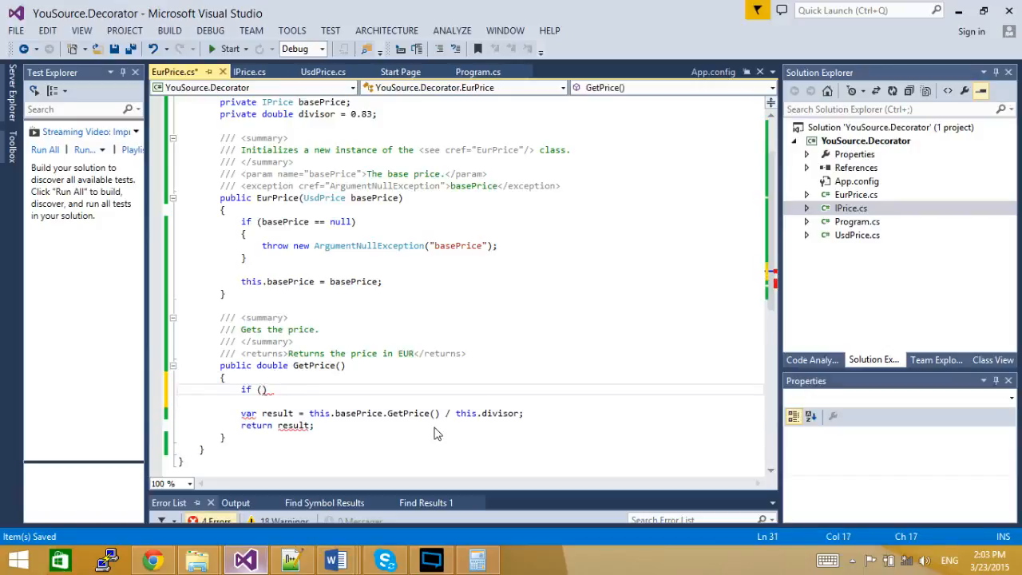
text(this.divisor == 0)
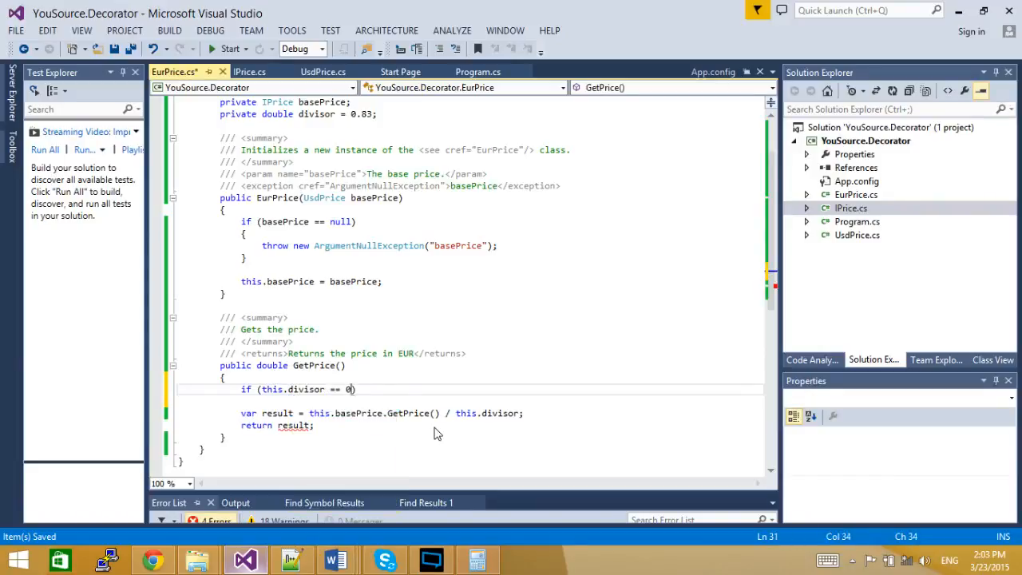
text(throw new DivideByZeroException)
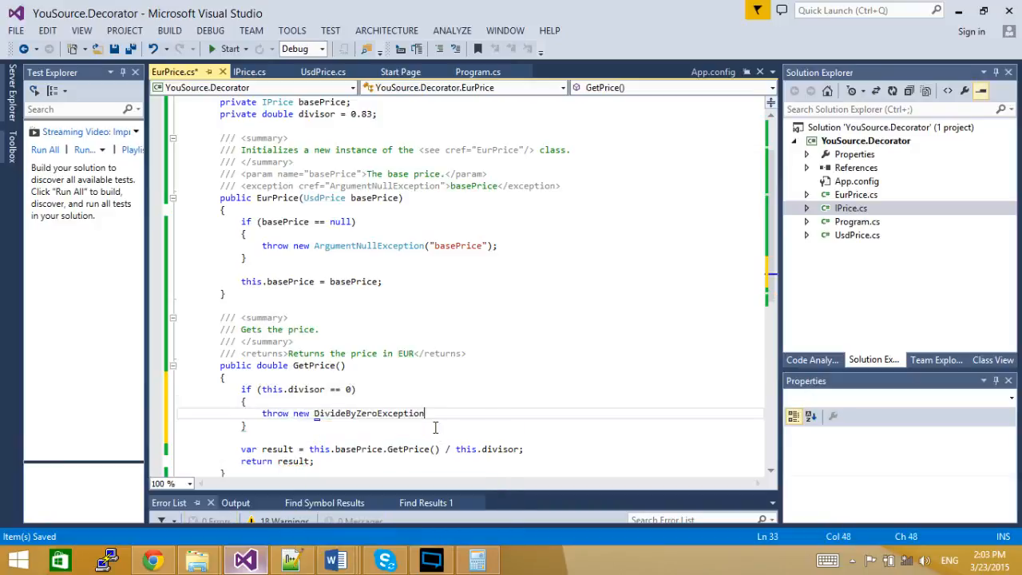
text(();)
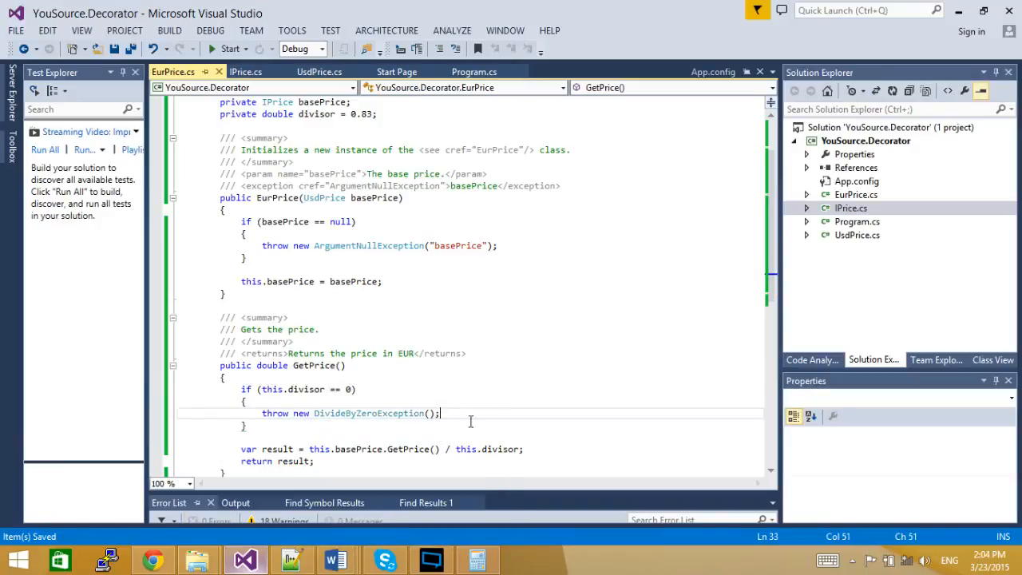
double_click(489, 449)
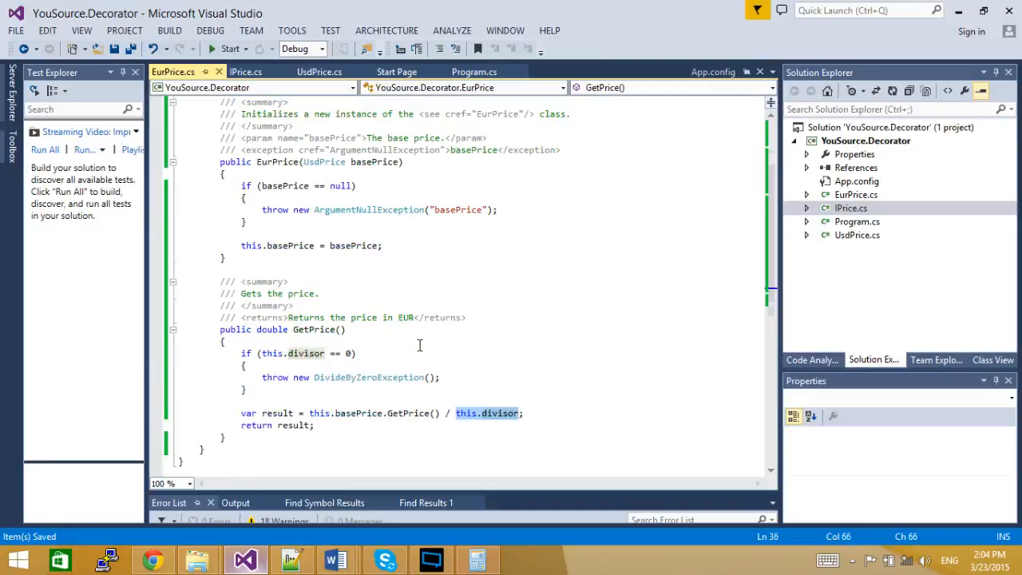
mouse_move(319, 388)
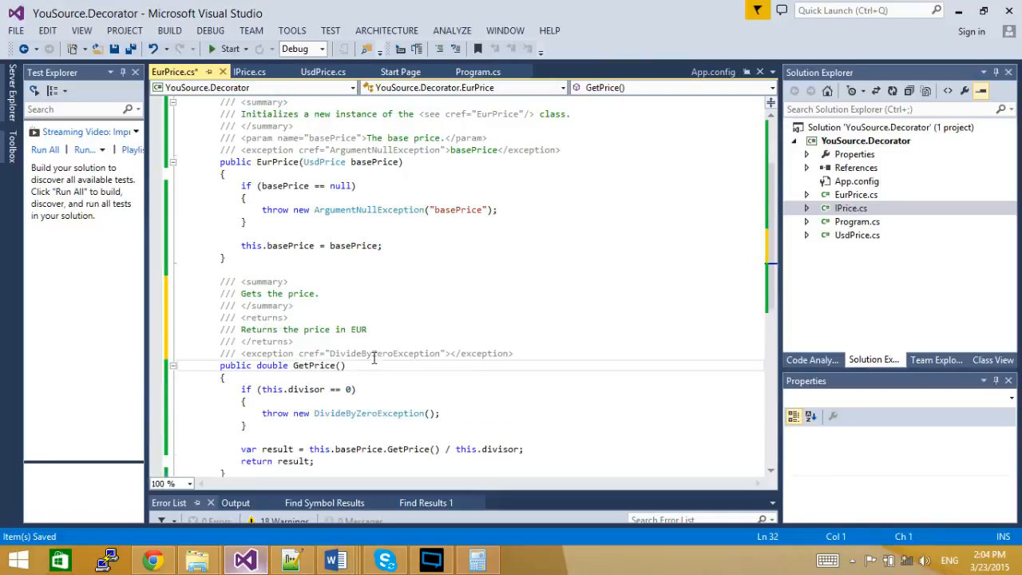
Step: Select the regenerated DivideByZeroException exception line in GetPrice's comment
triple_click(360, 353)
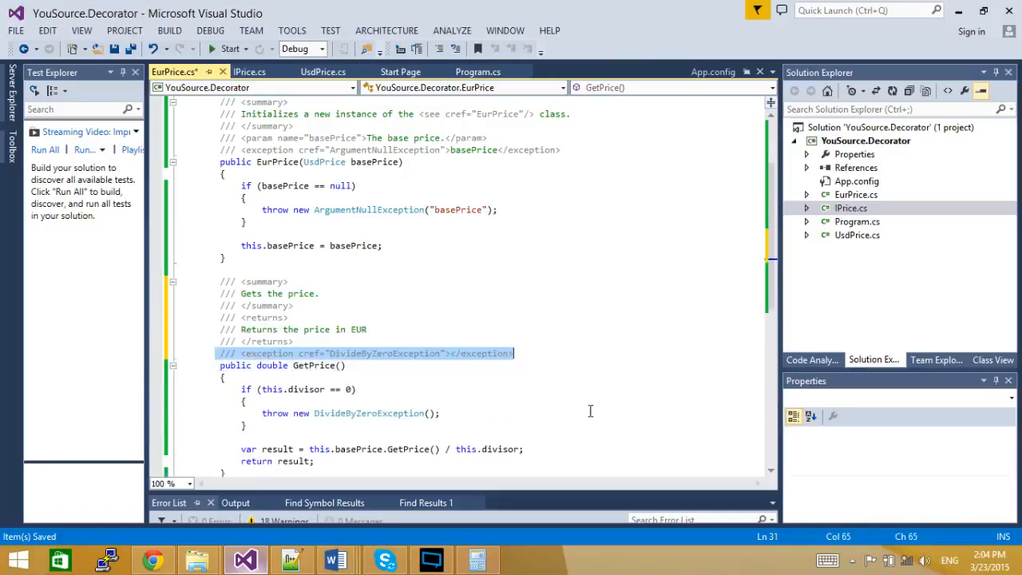
mouse_move(524, 307)
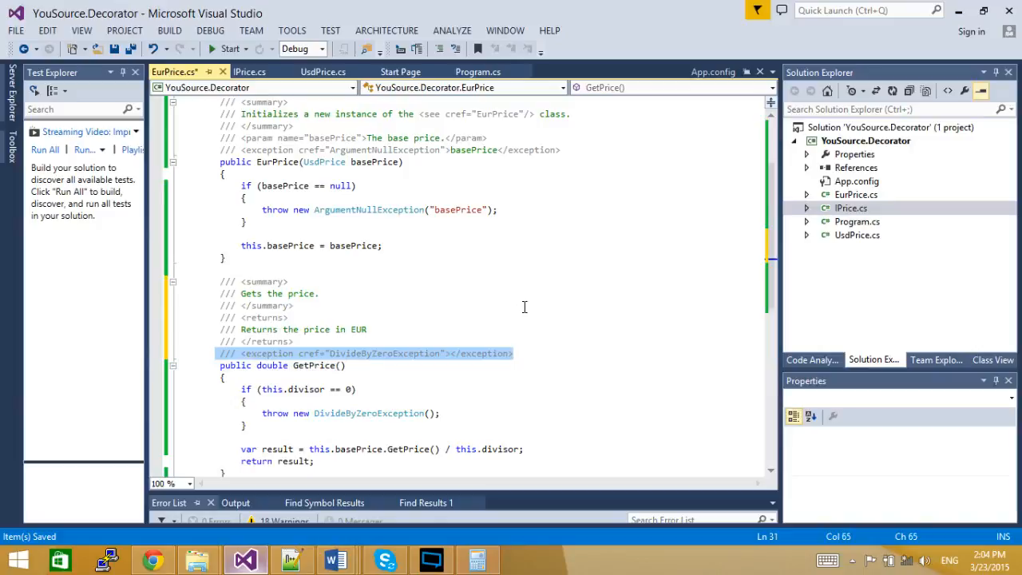
mouse_move(527, 306)
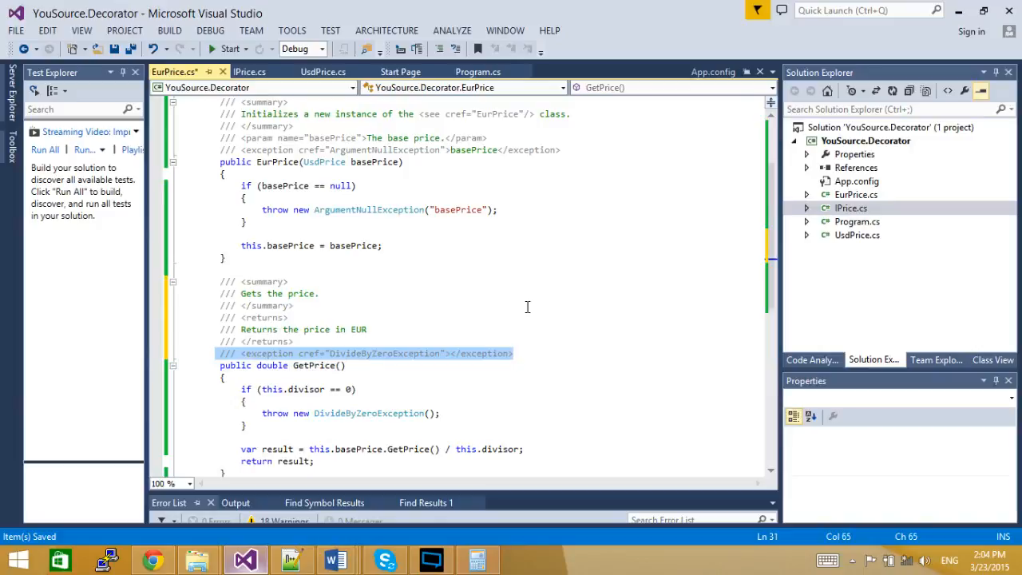
mouse_move(482, 300)
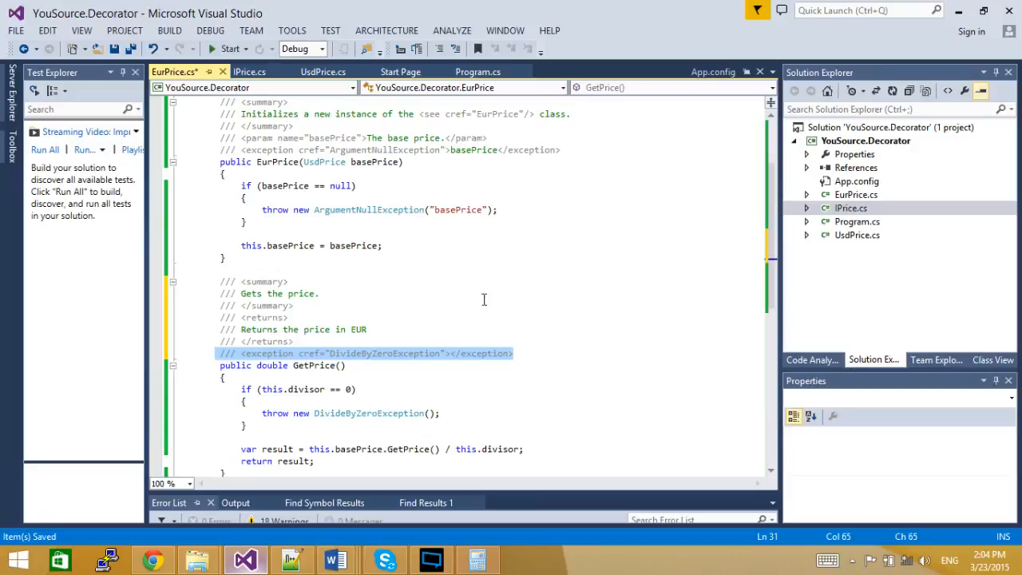
mouse_move(310, 329)
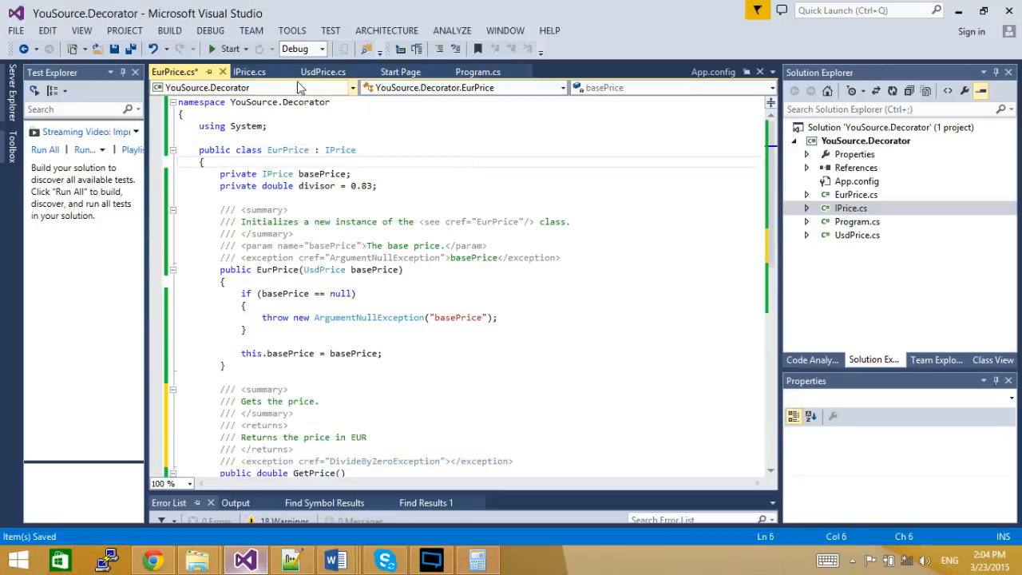
Step: In IPrice.cs, set GetPrice's returns tag to 'Returns the price'
click(249, 71)
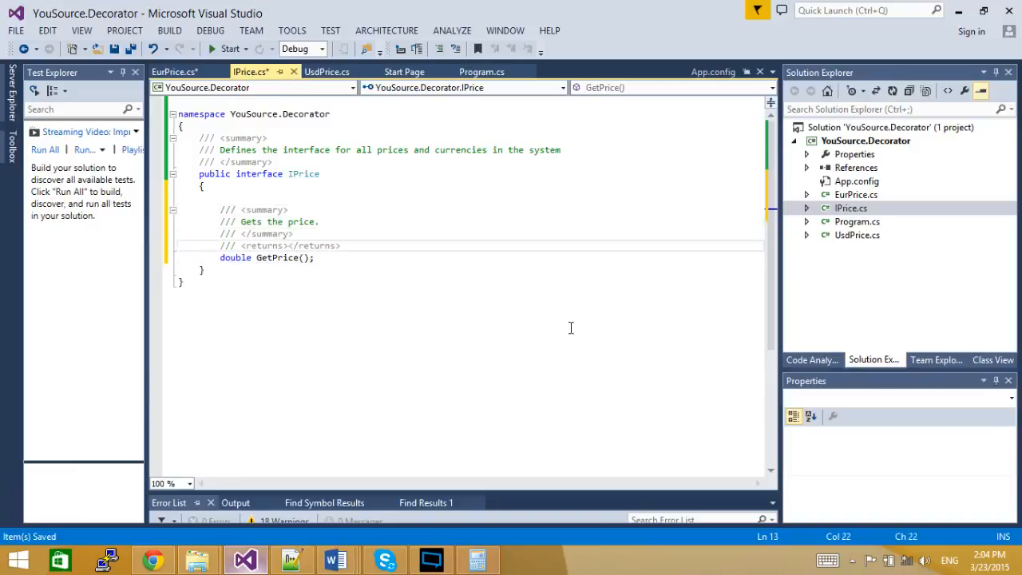
text(Returns t)
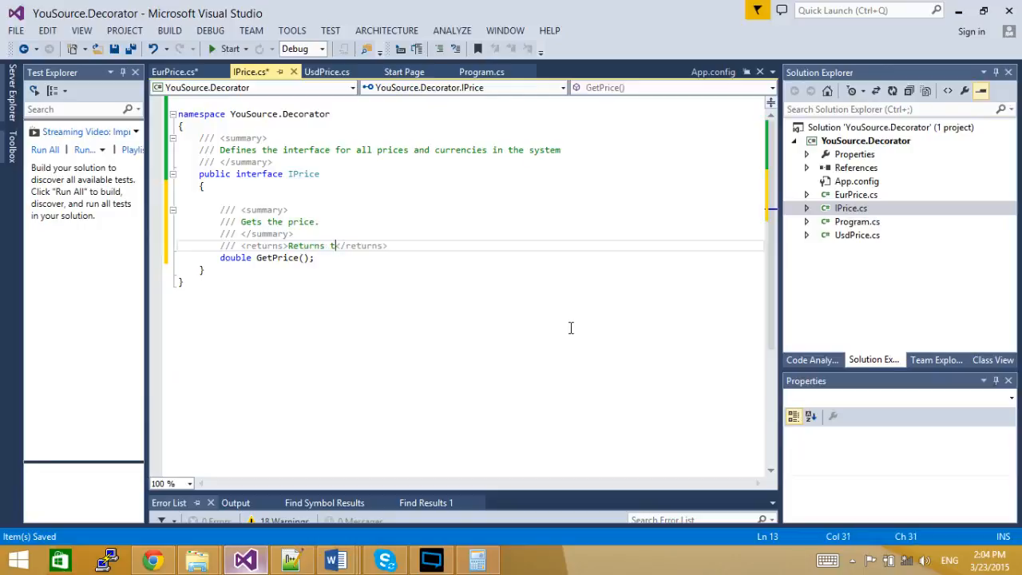
text(he price)
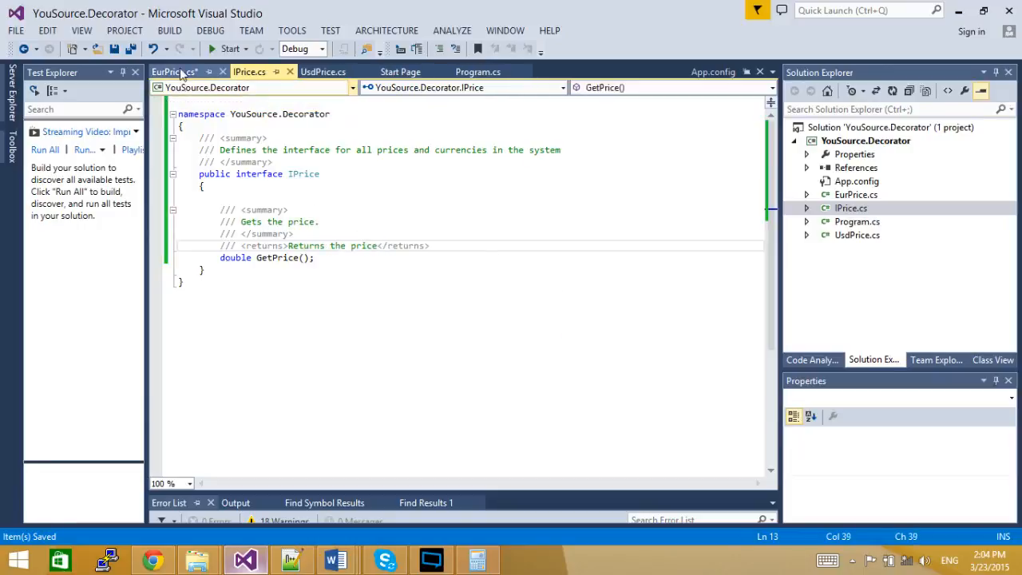
Step: Regenerate GetPrice's comment in EurPrice.cs with /// and extend its 'Returns the price' text
click(174, 71)
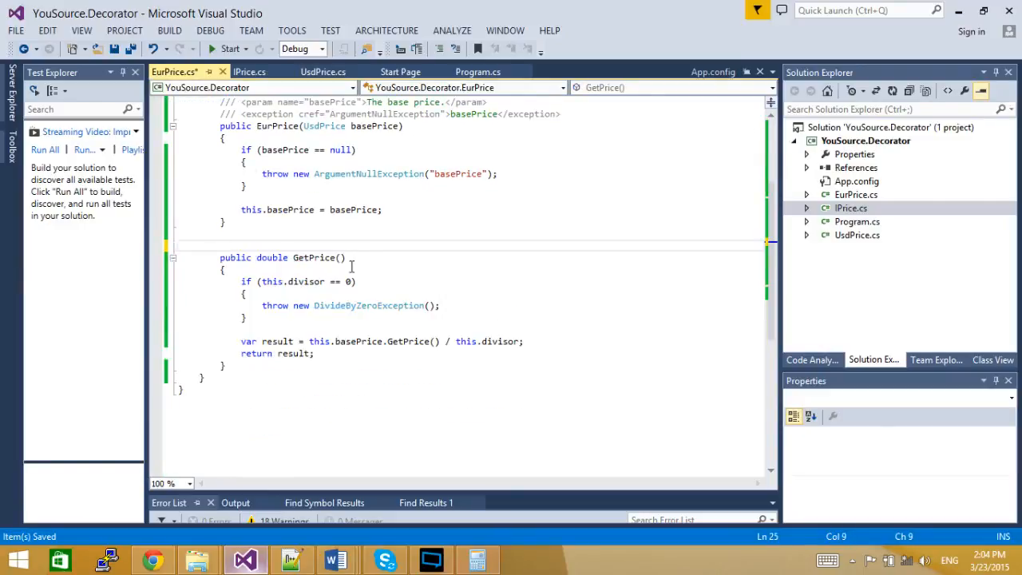
click(323, 257)
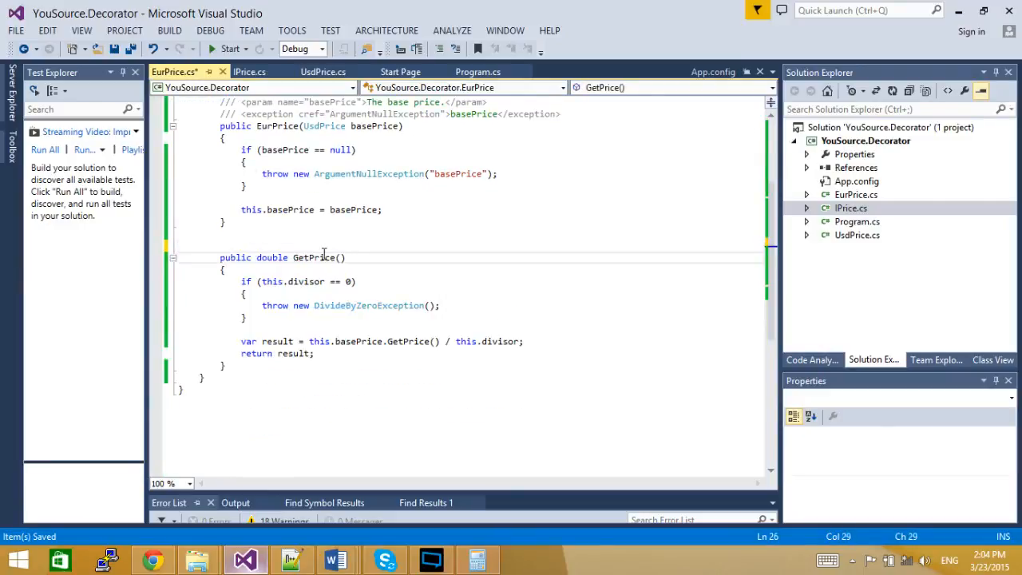
text(/// <summary>)
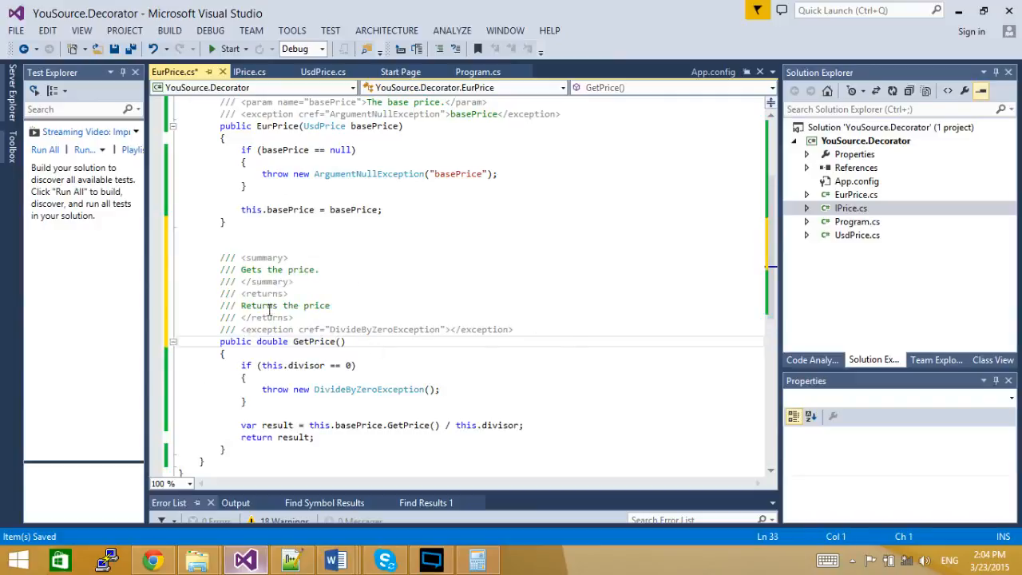
mouse_move(159, 316)
text( th)
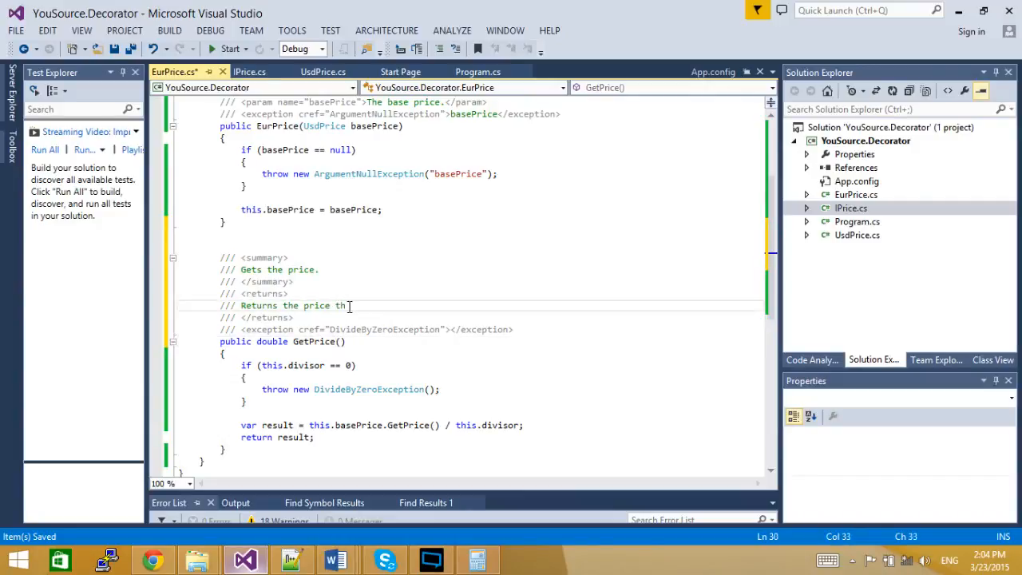
text(e)
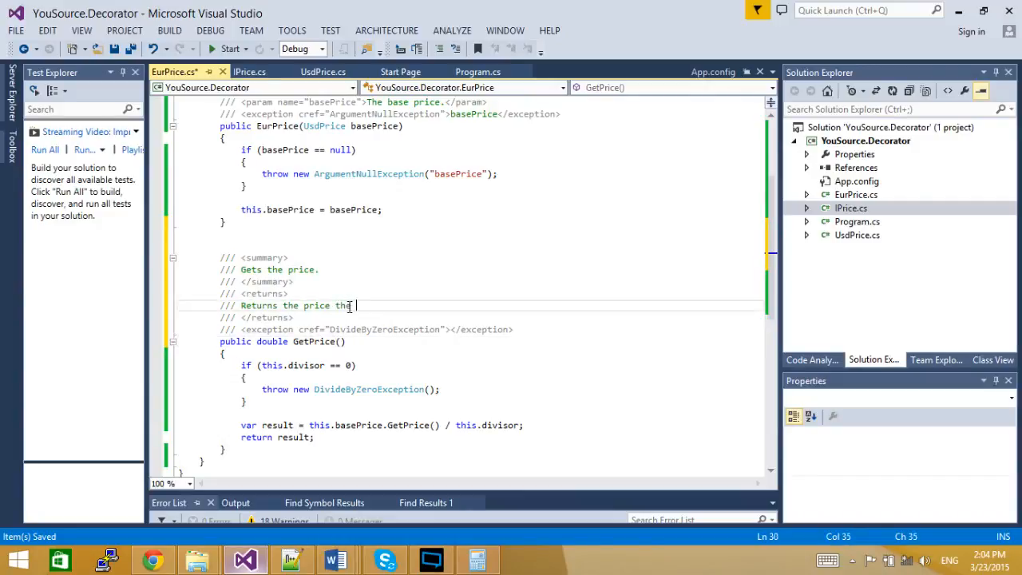